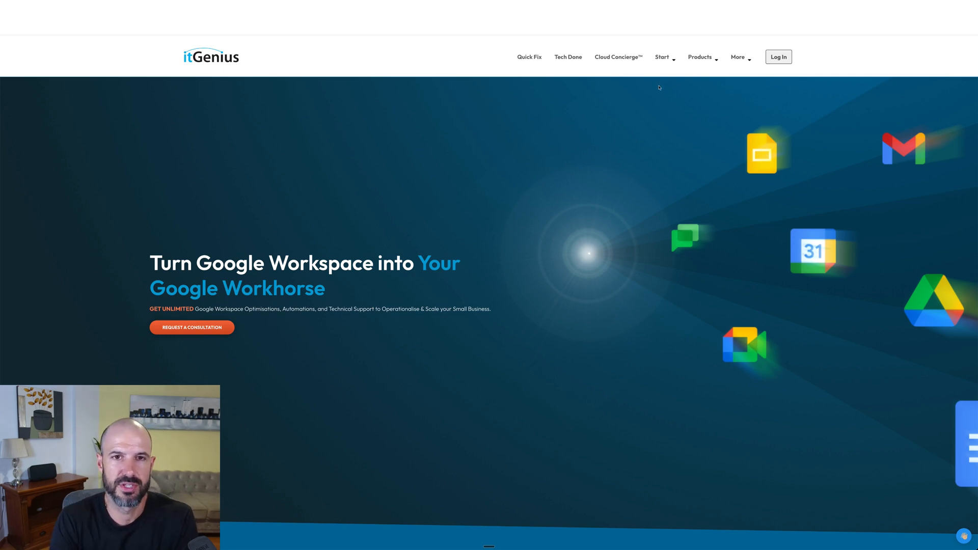
- Open Cloud Concierge and scroll to Supported Apps, included services and the three pricing tiers
{"action": "left_click", "coordinate": [617, 57]}
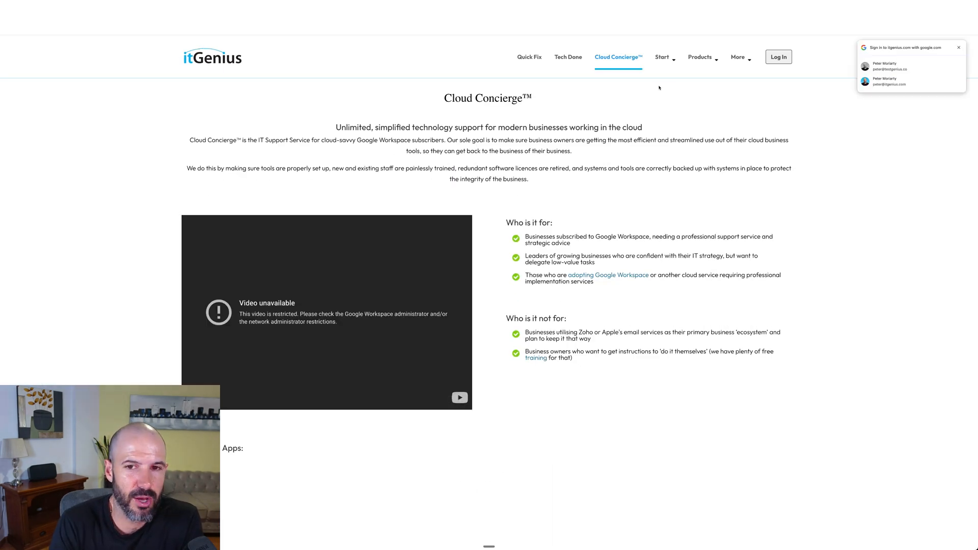
{"action": "scroll", "scroll_direction": "down", "scroll_amount": 3}
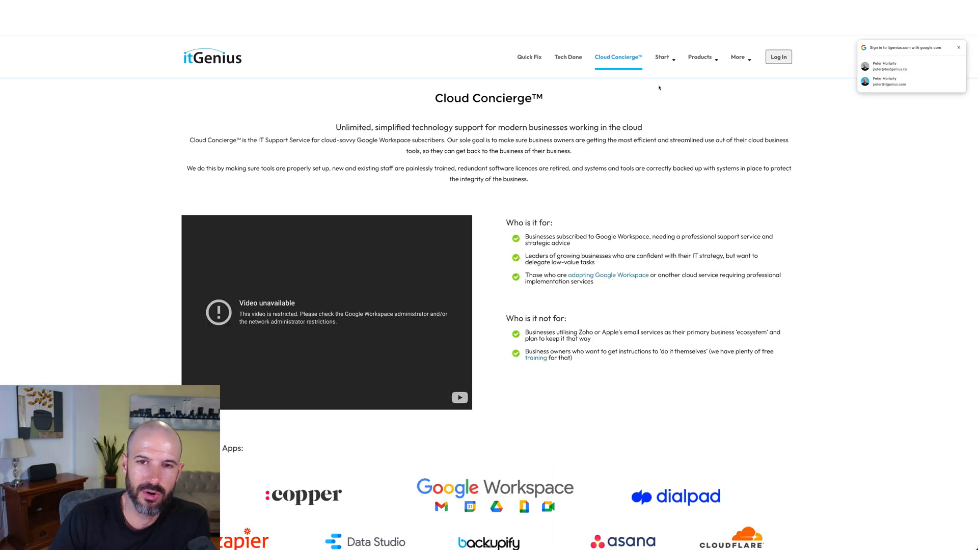
{"action": "scroll", "scroll_direction": "down", "scroll_amount": 3}
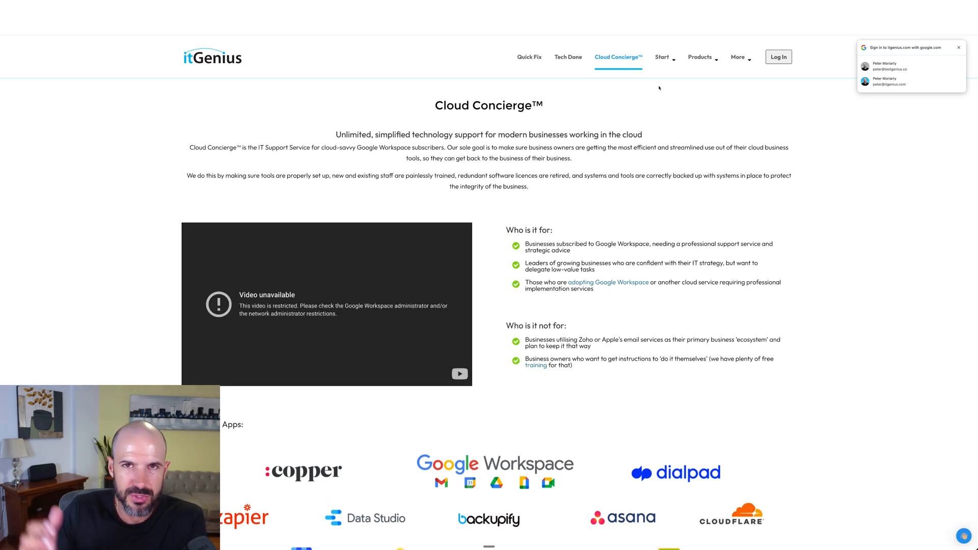
{"action": "scroll", "scroll_direction": "down", "scroll_amount": 3}
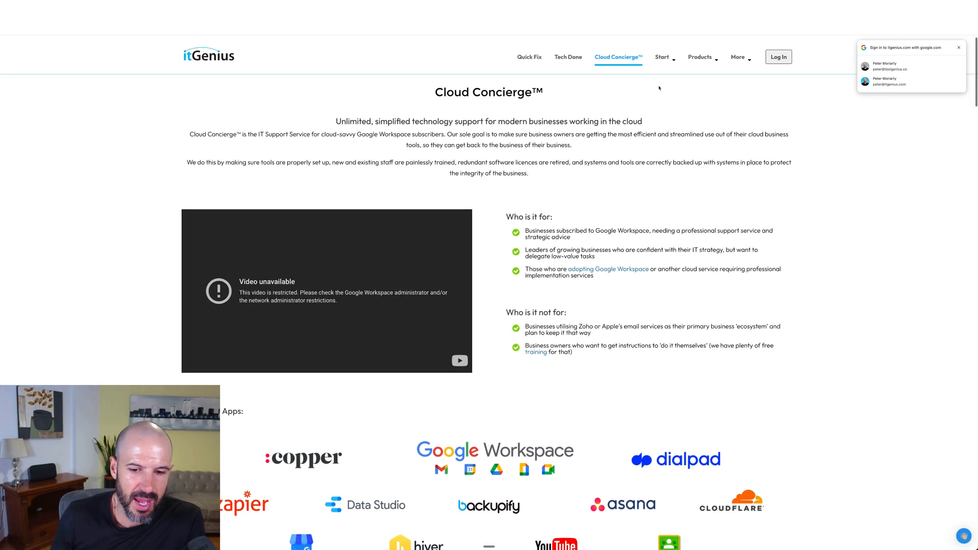
{"action": "scroll", "scroll_direction": "down", "scroll_amount": 3}
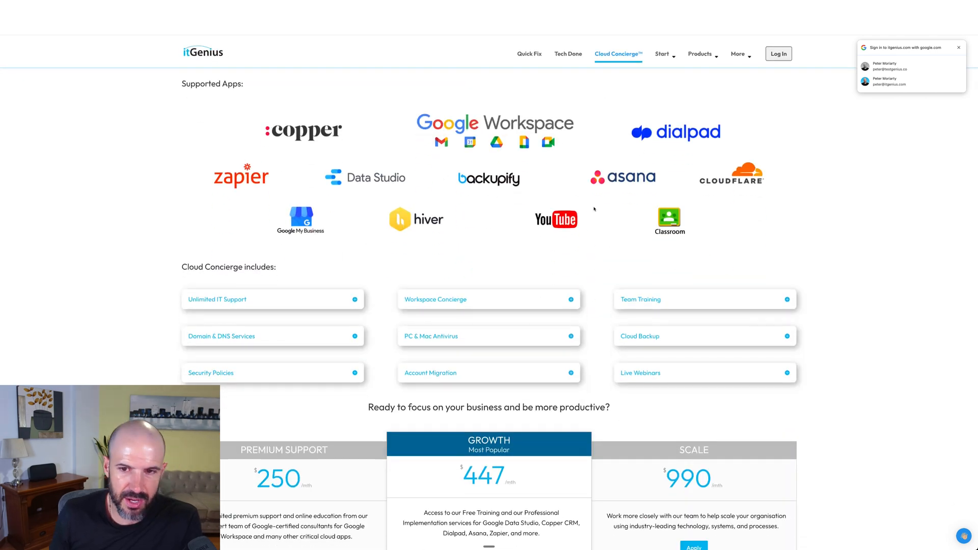
{"action": "scroll", "scroll_direction": "down", "scroll_amount": 3}
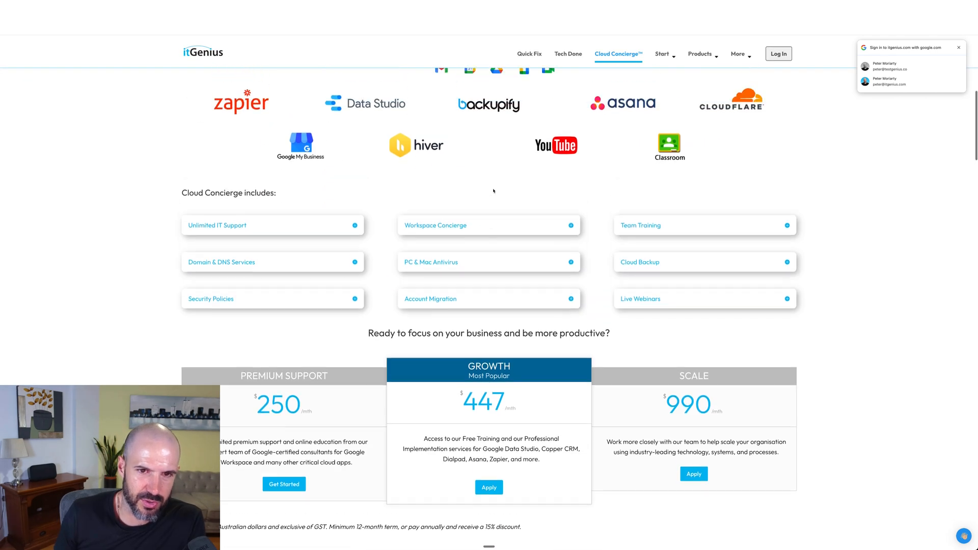
{"action": "scroll", "scroll_direction": "up", "scroll_amount": 3}
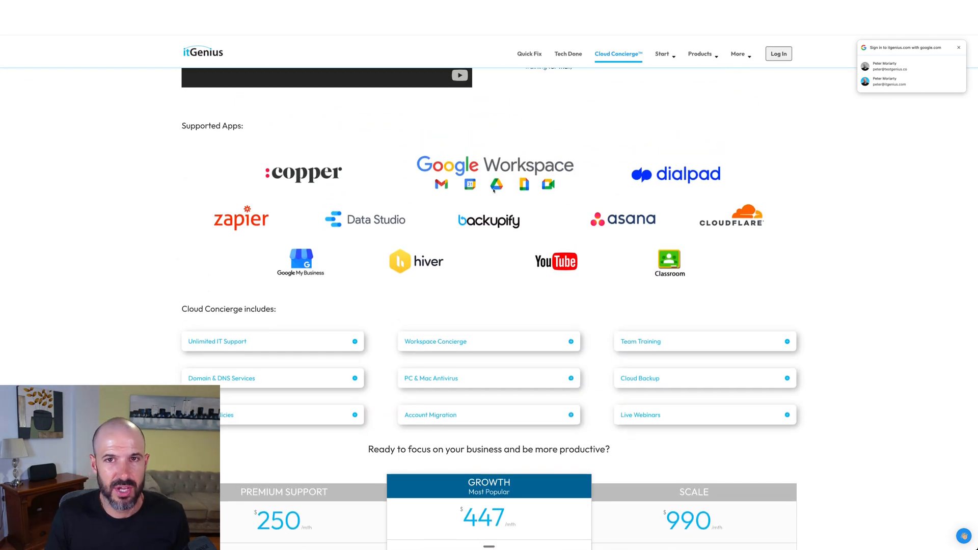